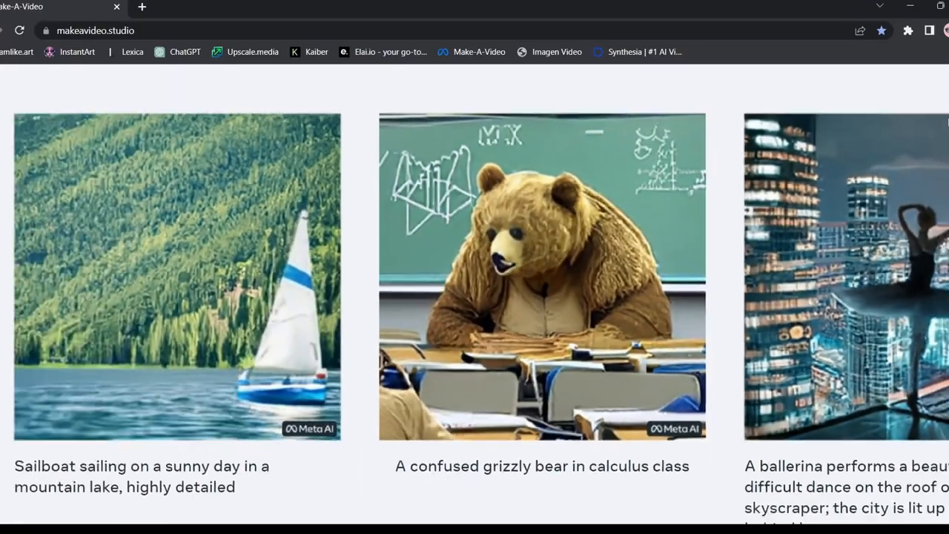
Scroll the Make-A-Video page back to its hero banner headline
{"action": "scroll", "scroll_direction": "down", "scroll_amount": 3}
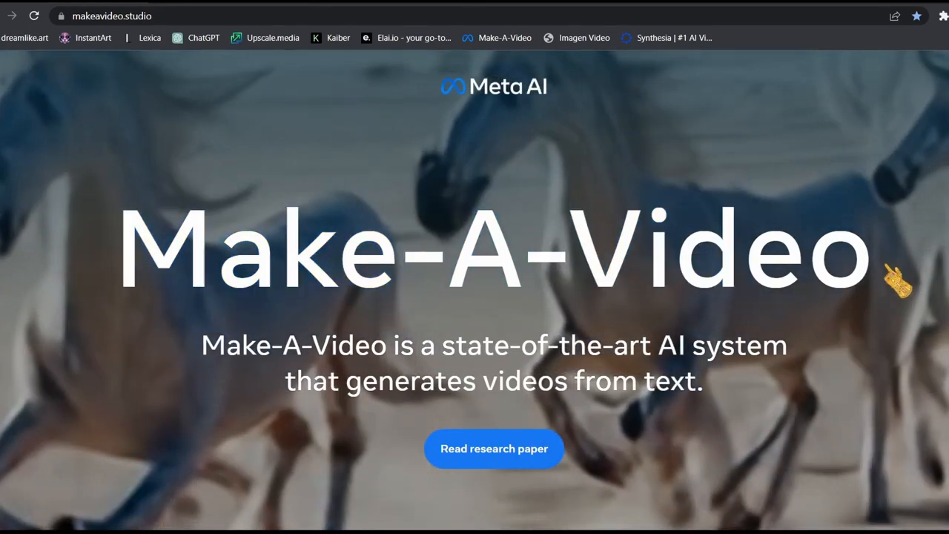
Scroll to the text-to-video examples and open the Surreal tab, starting with the teddy bear painting
{"action": "scroll", "scroll_direction": "down", "scroll_amount": 3}
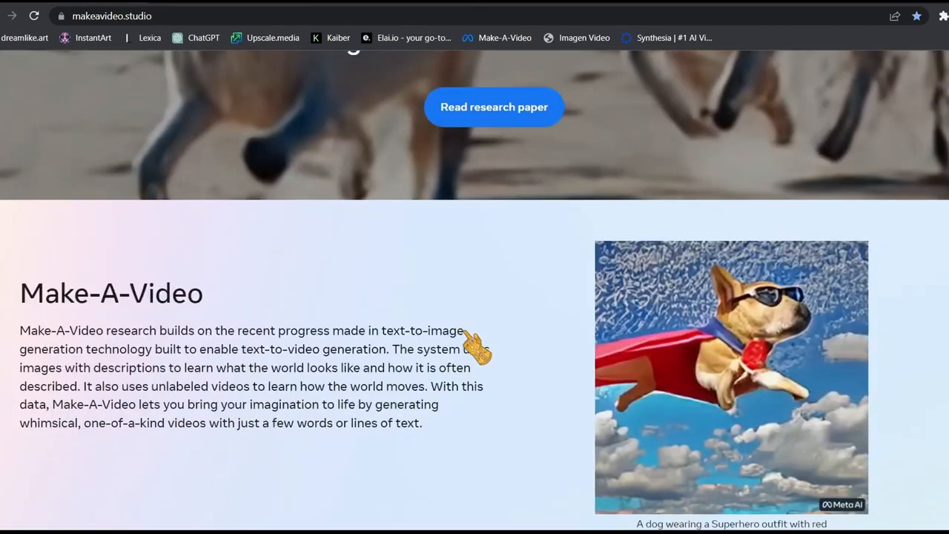
{"action": "scroll", "scroll_direction": "down", "scroll_amount": 3}
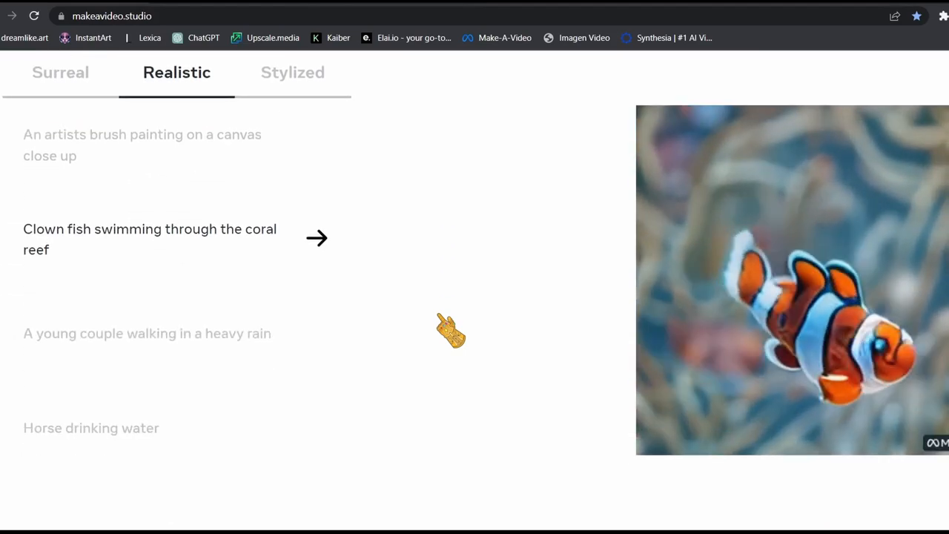
{"action": "left_click", "coordinate": [60, 72]}
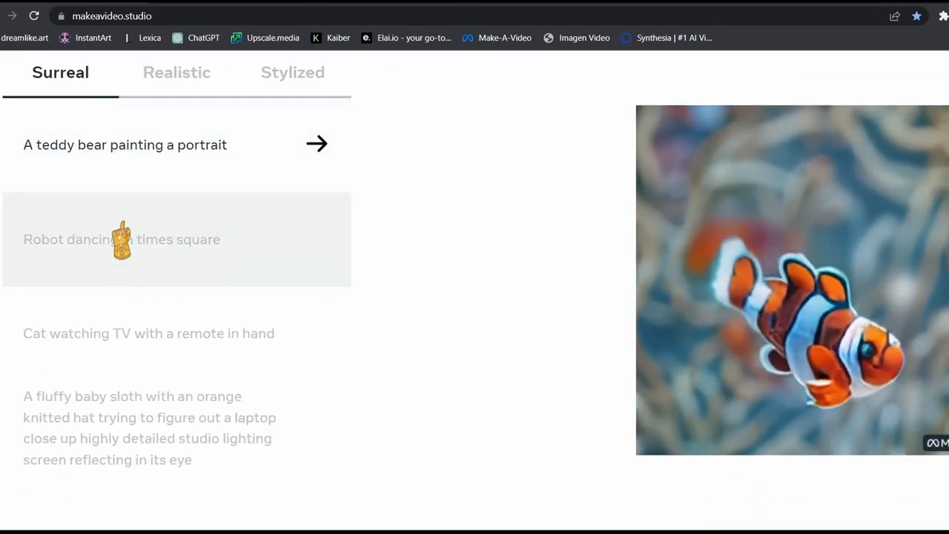
{"action": "scroll", "scroll_direction": "down", "scroll_amount": 3}
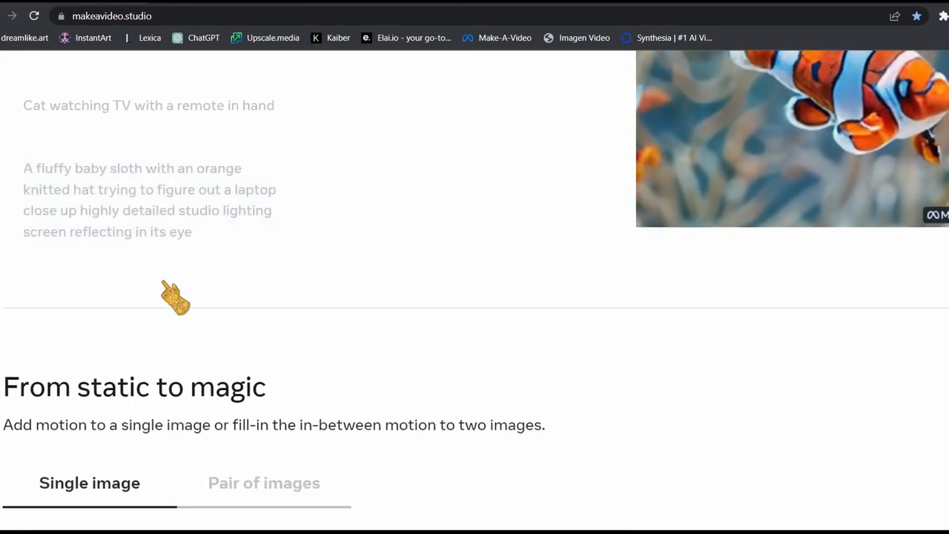
{"action": "scroll", "scroll_direction": "up", "scroll_amount": 3}
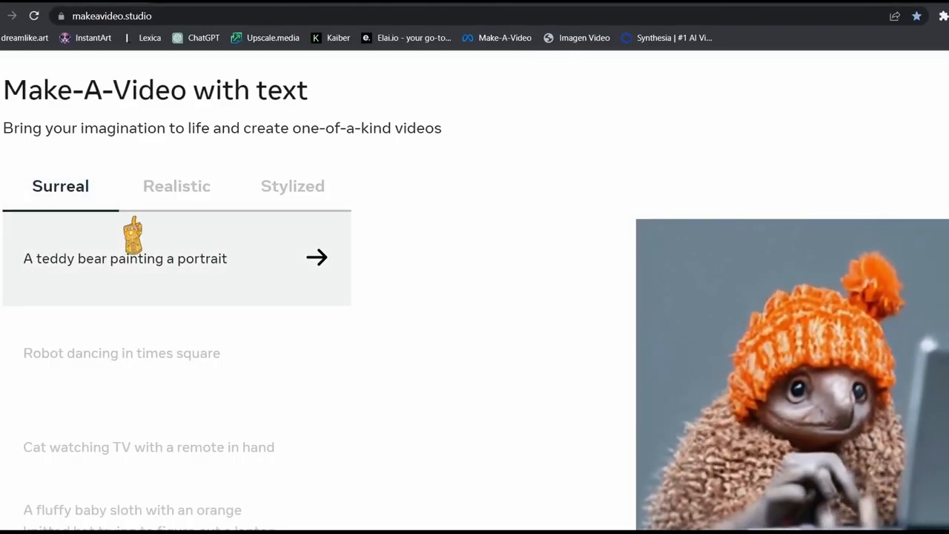
Cycle through the Realistic, Stylized and Surreal tabs, ending on Realistic's horse drinking water clip
{"action": "left_click", "coordinate": [177, 185]}
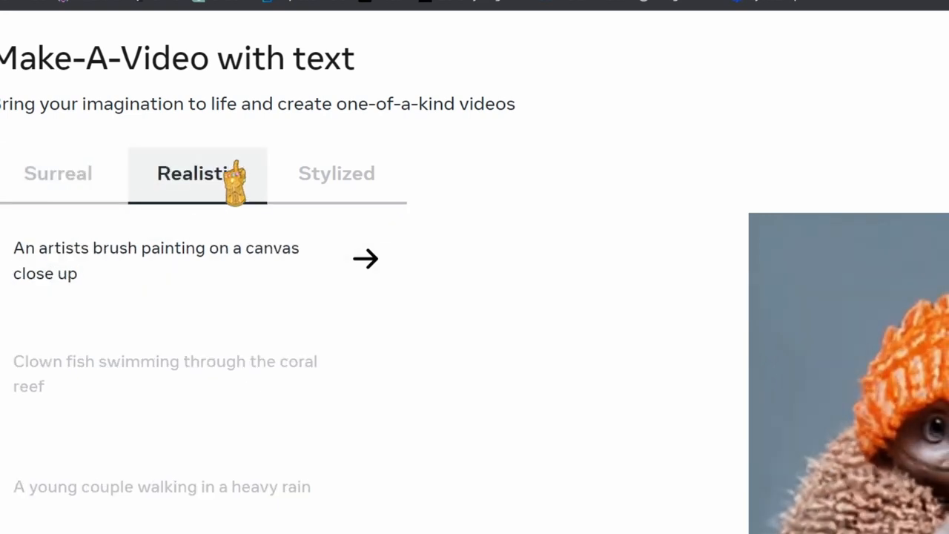
{"action": "left_click", "coordinate": [336, 174]}
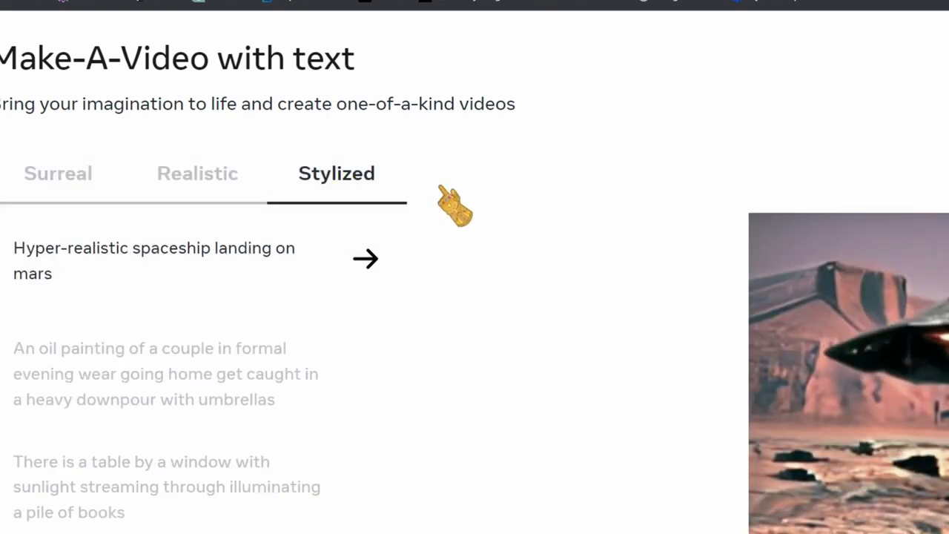
{"action": "left_click", "coordinate": [58, 173]}
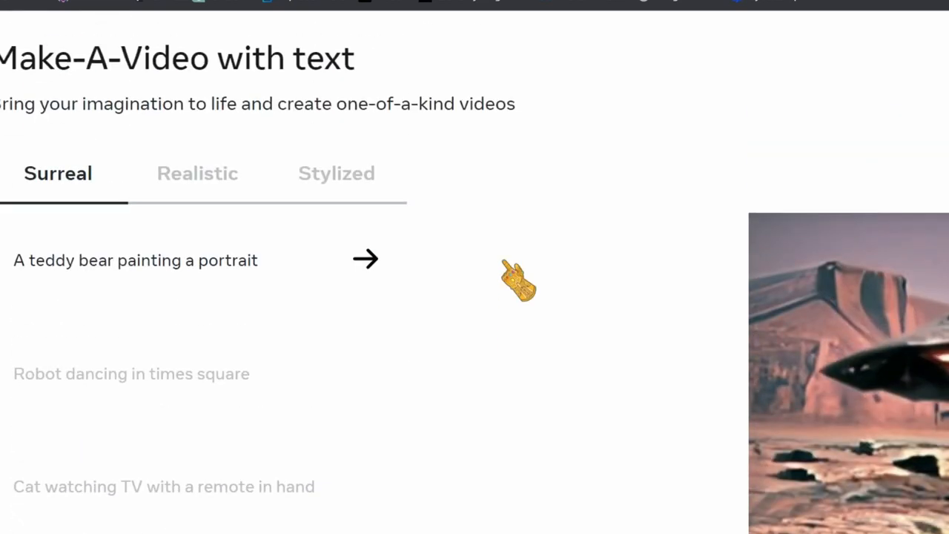
{"action": "mouse_move", "coordinate": [590, 270]}
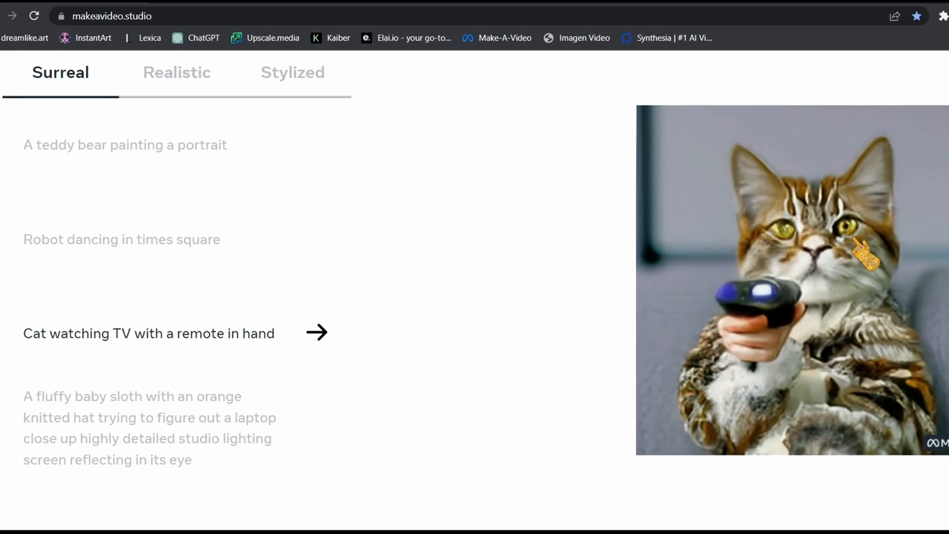
{"action": "left_click", "coordinate": [176, 72]}
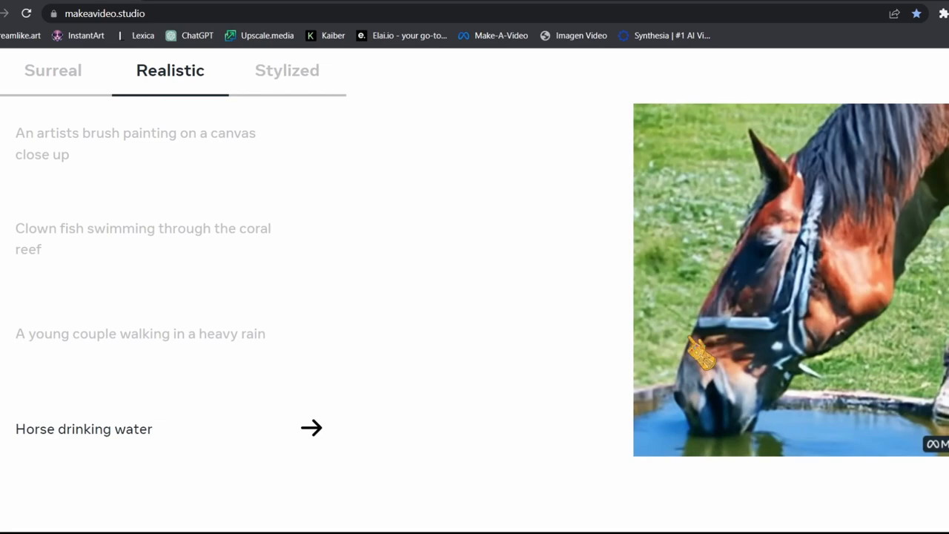
{"action": "scroll", "scroll_direction": "down", "scroll_amount": 3}
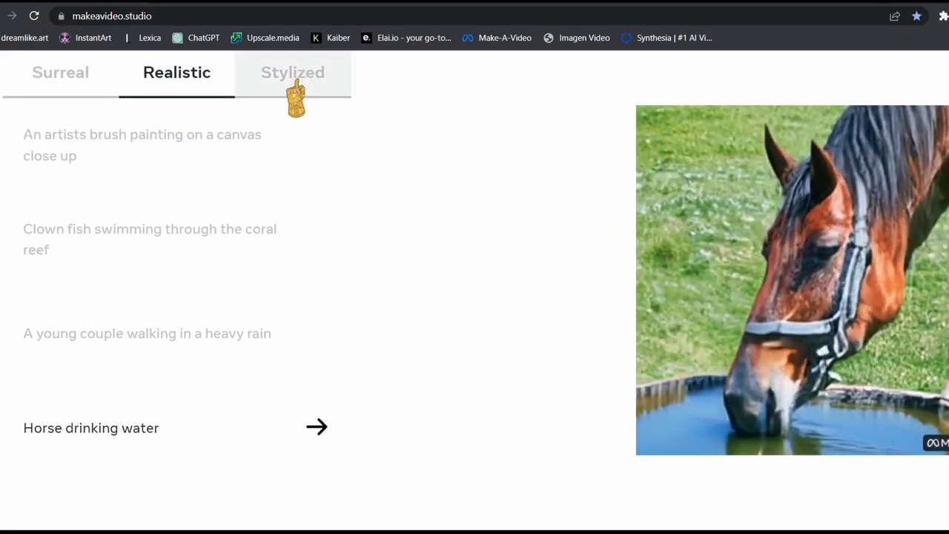
Preview the Stylized spaceship landing on Mars example, then scroll down to the Gallery
{"action": "left_click", "coordinate": [292, 72]}
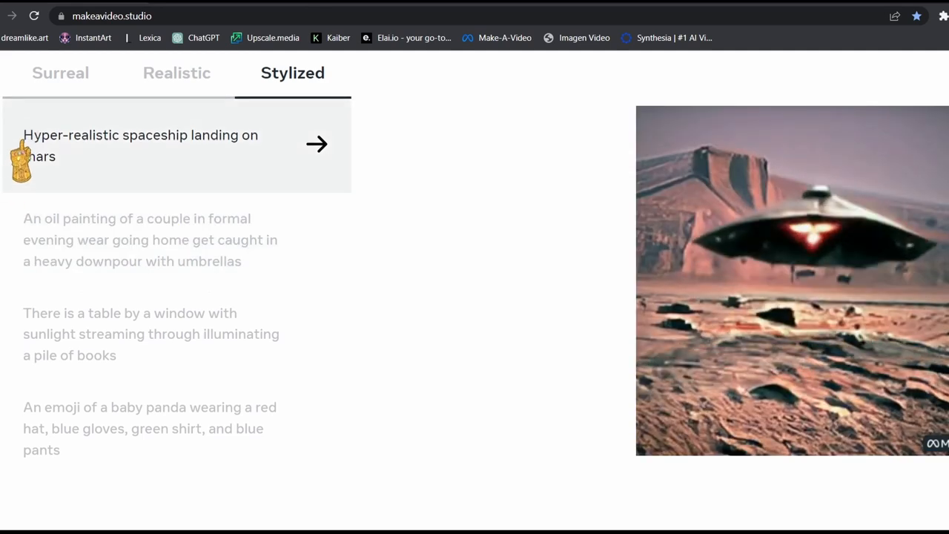
{"action": "double_click", "coordinate": [39, 157]}
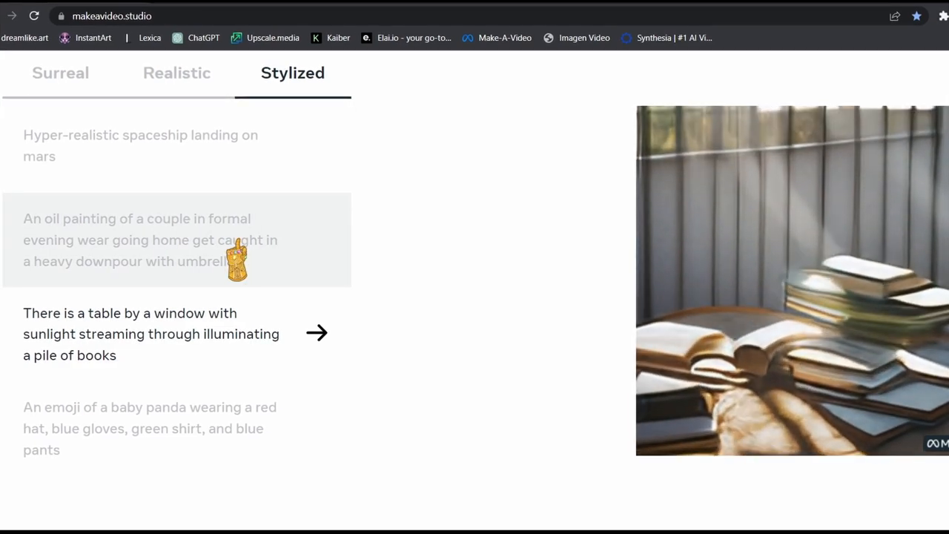
{"action": "scroll", "scroll_direction": "down", "scroll_amount": 3}
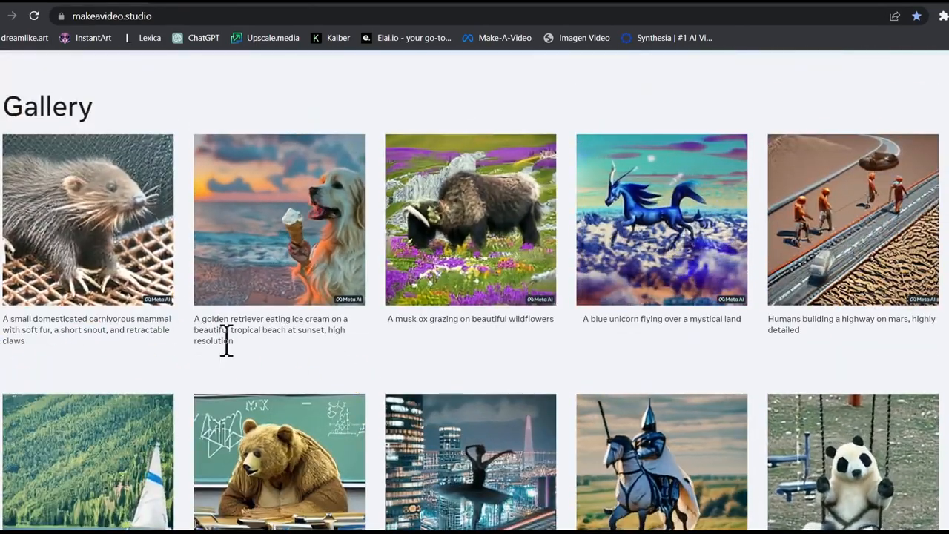
Scroll past the Gallery and video variations to the Pair of images asteroid example
{"action": "scroll", "scroll_direction": "down", "scroll_amount": 3}
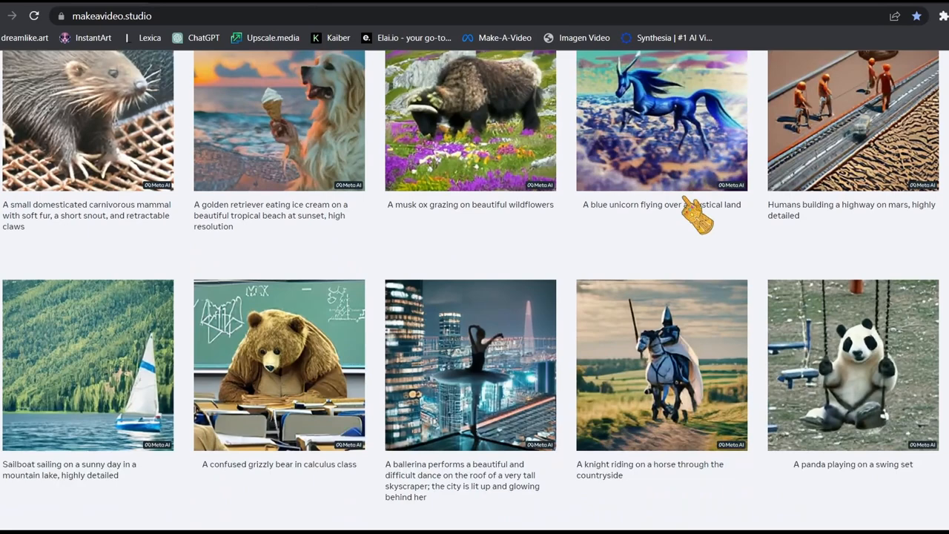
{"action": "left_click", "coordinate": [661, 121]}
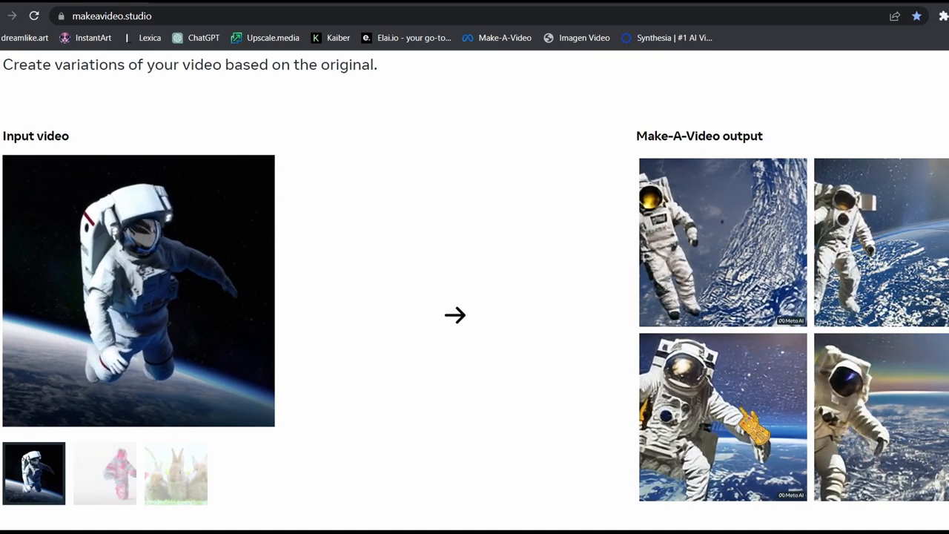
{"action": "scroll", "scroll_direction": "down", "scroll_amount": 3}
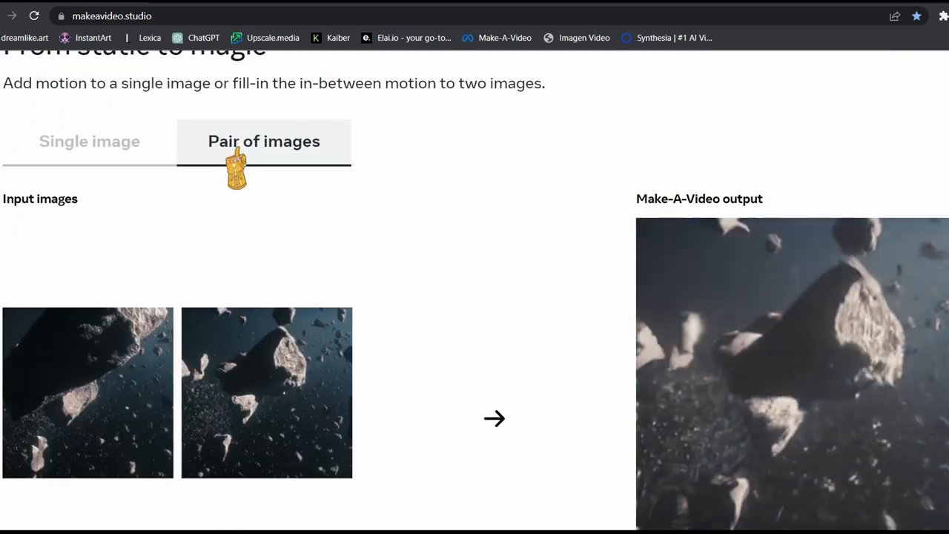
Show the single-image examples, the storm-at-sea painting and the sea turtle clip, then reach Kaiber
{"action": "left_click", "coordinate": [89, 141]}
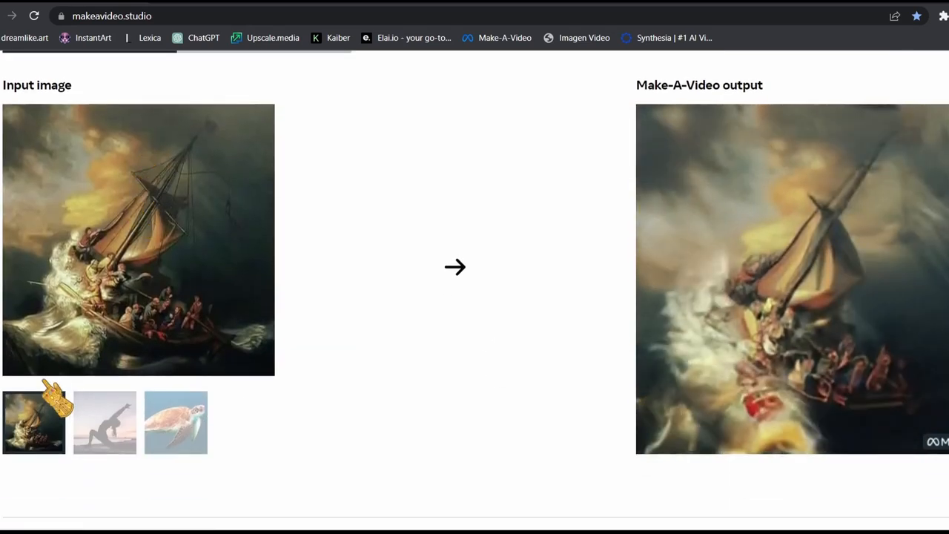
{"action": "left_click", "coordinate": [105, 422]}
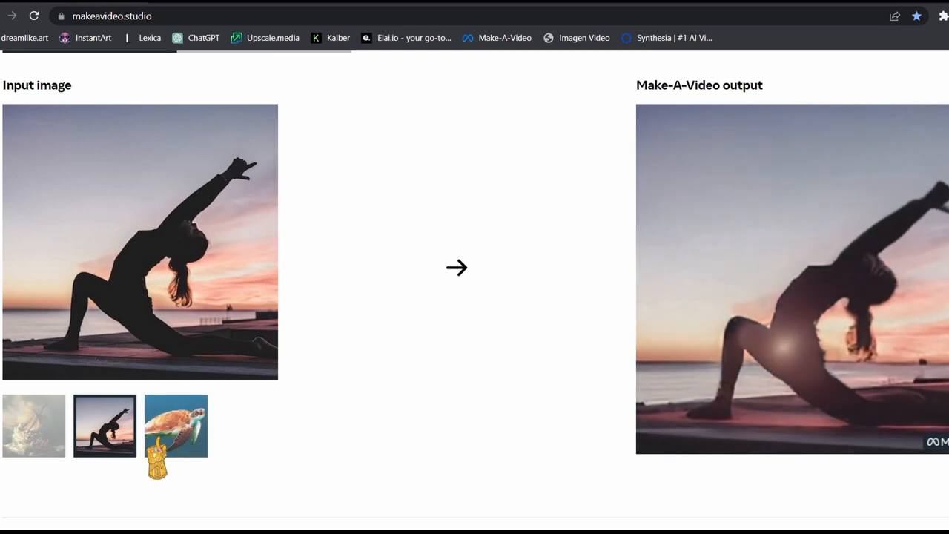
{"action": "left_click", "coordinate": [176, 424]}
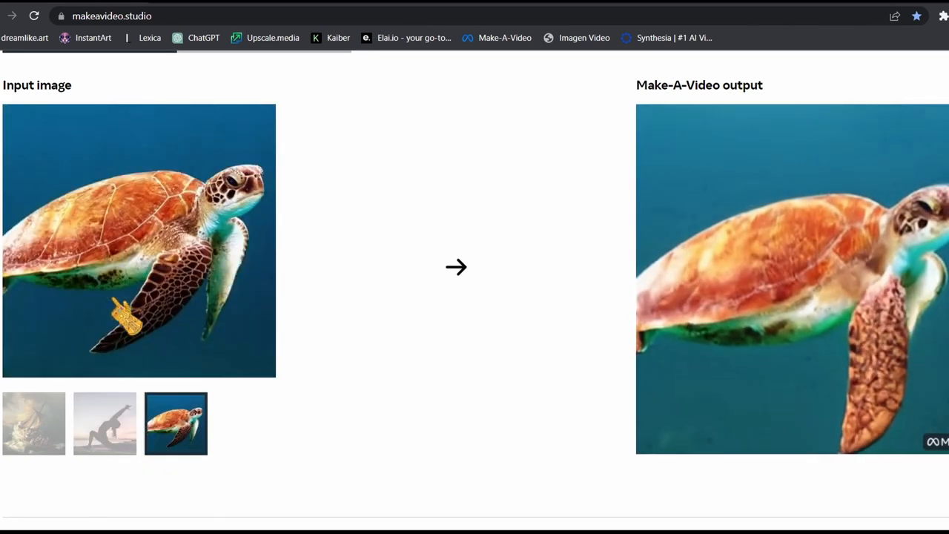
{"action": "scroll", "scroll_direction": "down", "scroll_amount": 3}
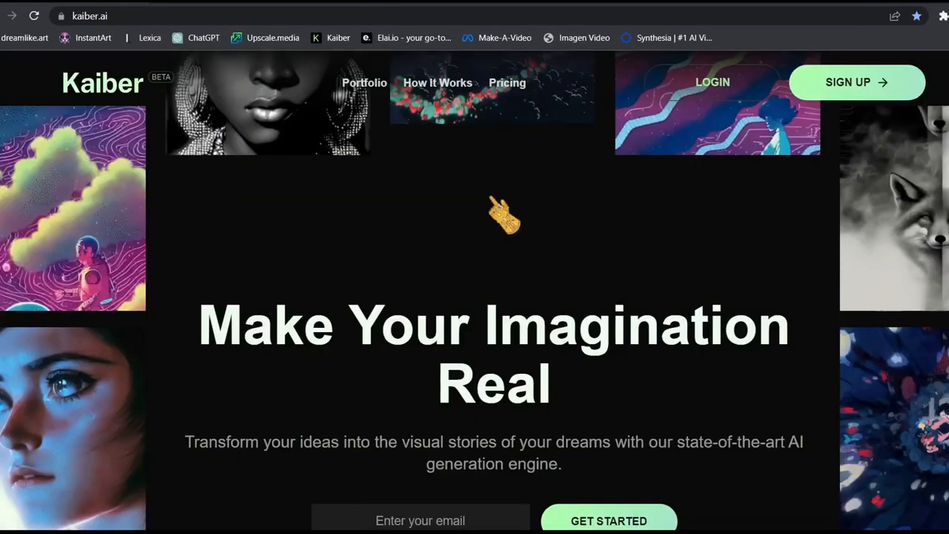
Scroll the Kaiber landing page and head into Create Video's Upload Initial Files step
{"action": "scroll", "scroll_direction": "down", "scroll_amount": 3}
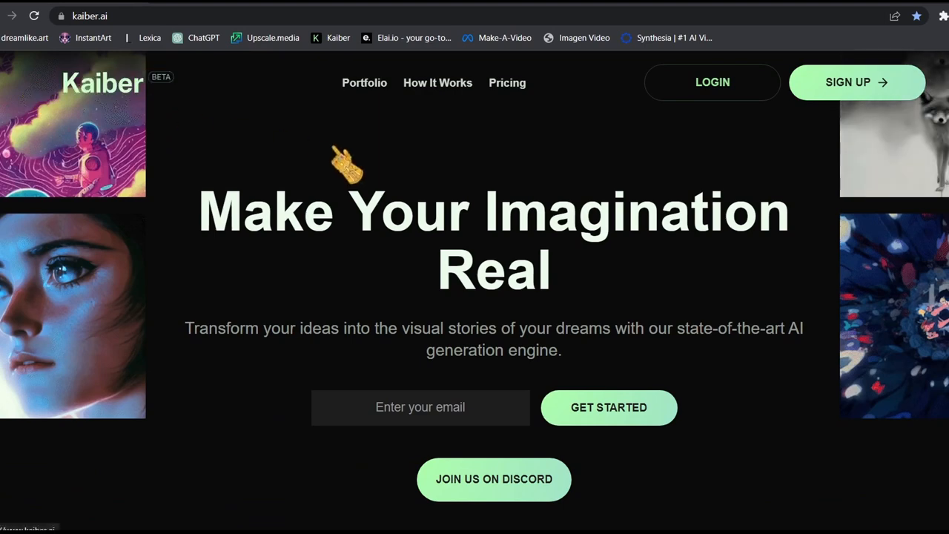
{"action": "scroll", "scroll_direction": "down", "scroll_amount": 3}
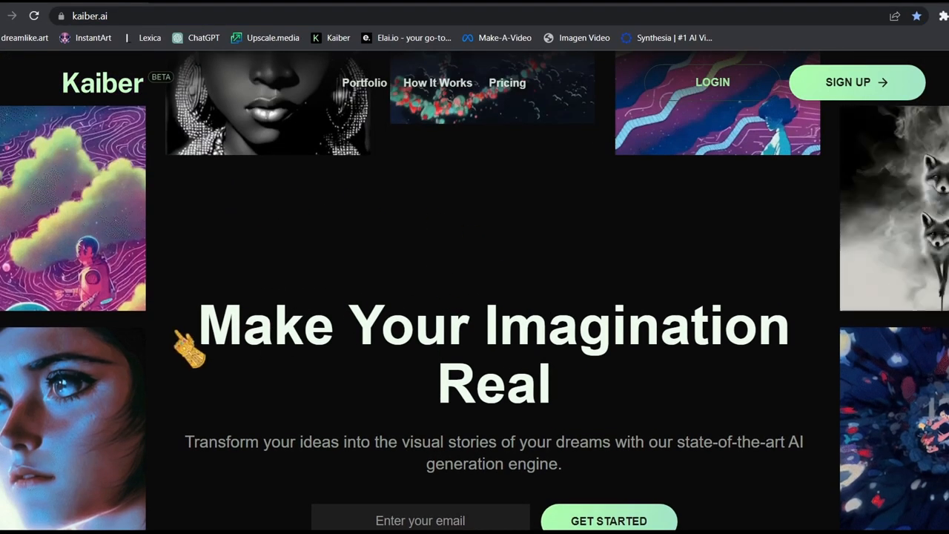
{"action": "double_click", "coordinate": [494, 383]}
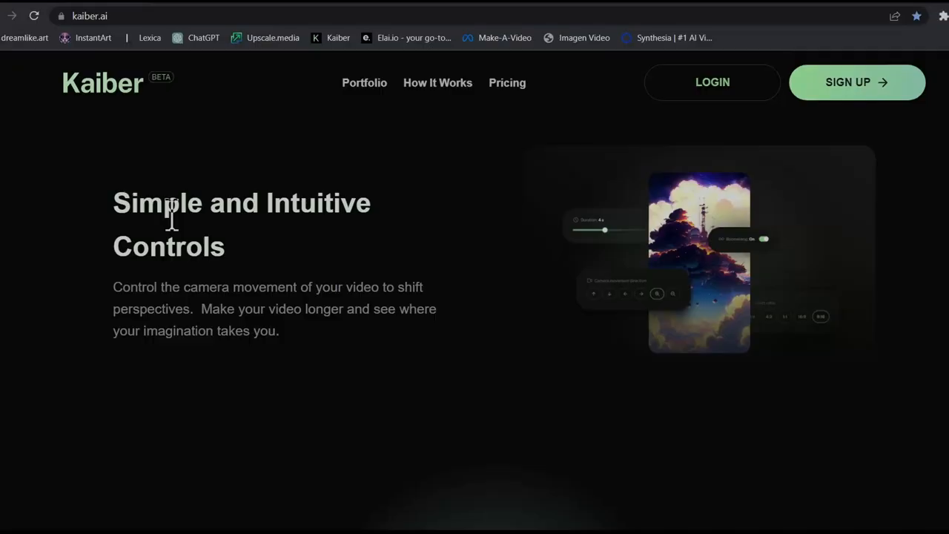
{"action": "left_click_drag", "start_coordinate": [113, 287], "coordinate": [386, 287]}
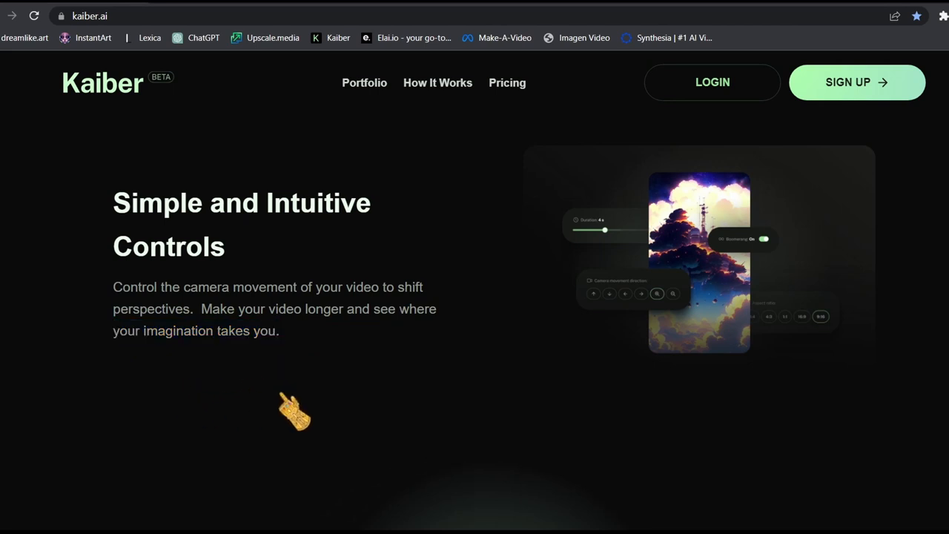
{"action": "mouse_move", "coordinate": [265, 363]}
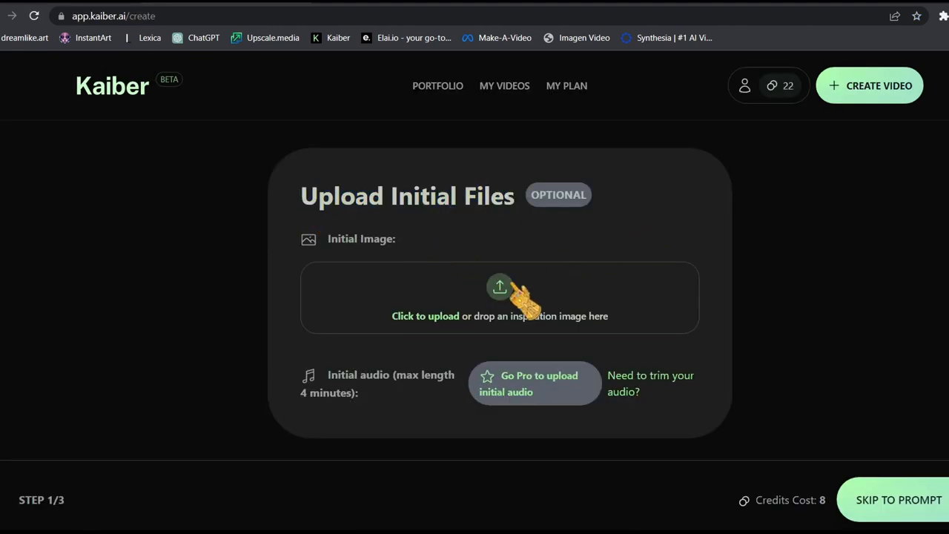
{"action": "mouse_move", "coordinate": [514, 327]}
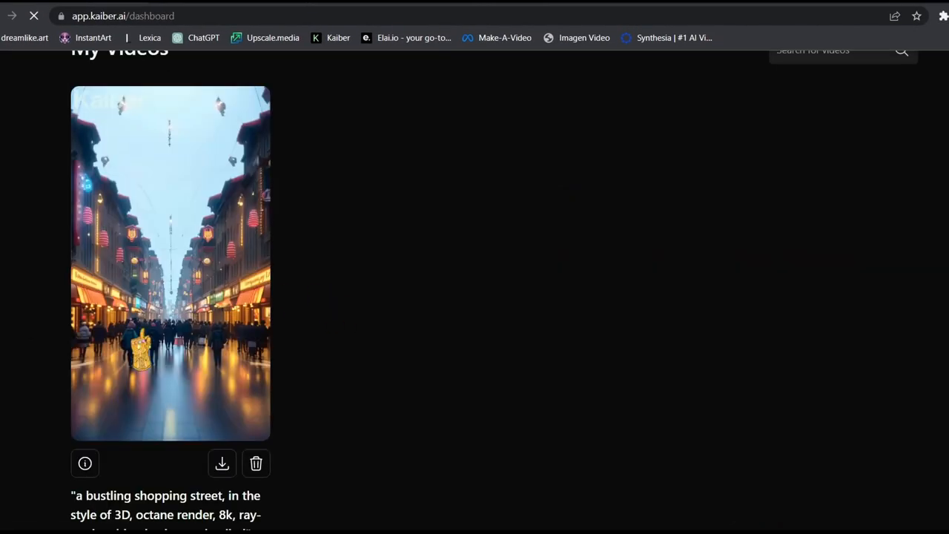
Open the bustling shopping street video's details, then start the cat-in-batman-outfit subject
{"action": "left_click", "coordinate": [171, 263]}
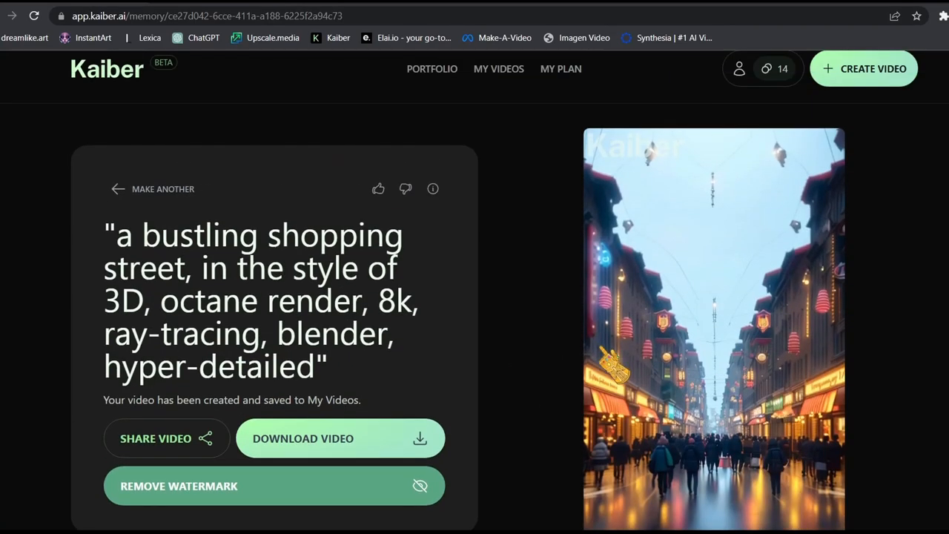
{"action": "scroll", "scroll_direction": "down", "scroll_amount": 3}
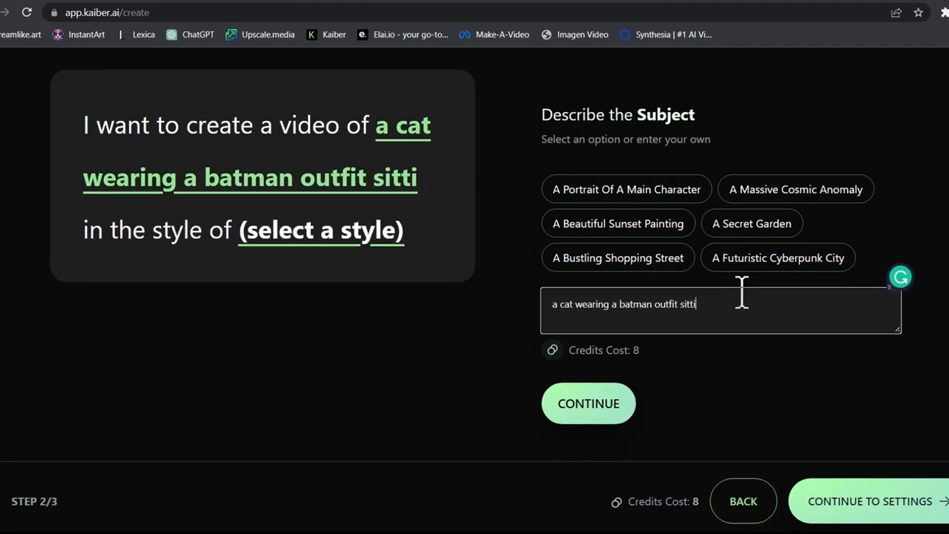
Continue to the art style, add the polaroid film still description, and proceed to Settings
{"action": "left_click", "coordinate": [588, 403]}
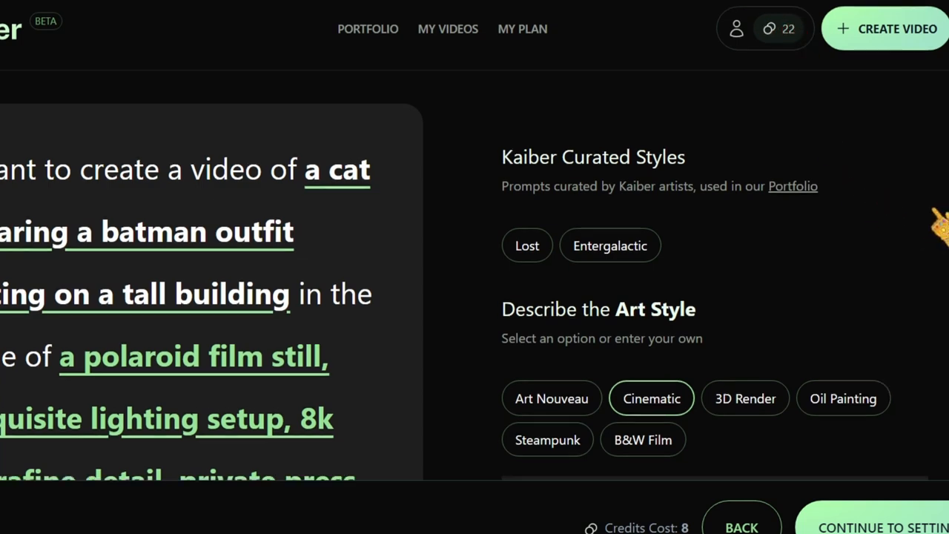
{"action": "scroll", "scroll_direction": "down", "scroll_amount": 3}
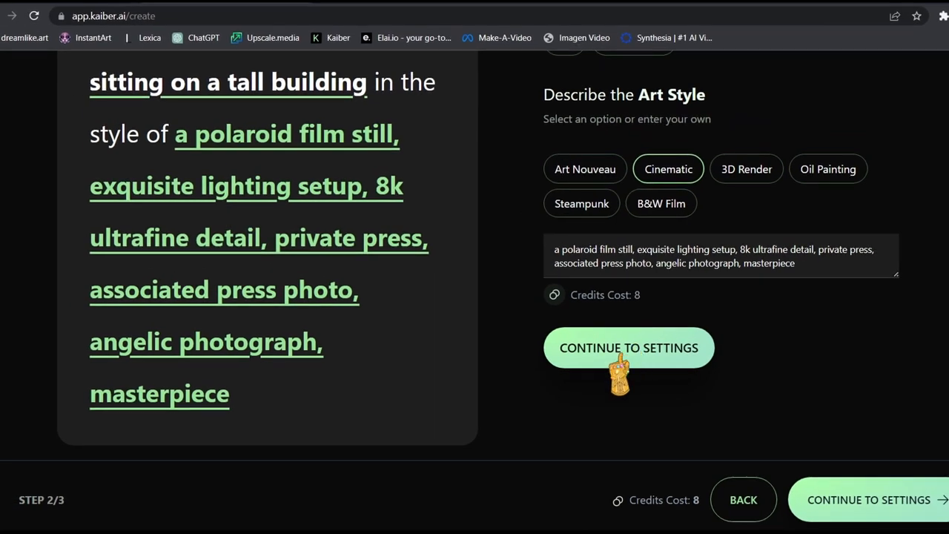
{"action": "left_click", "coordinate": [629, 348]}
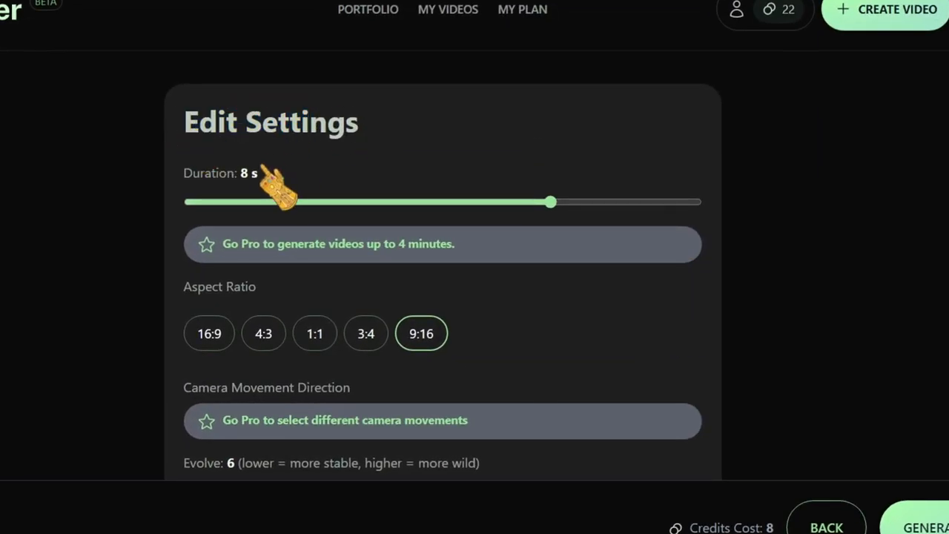
Keep 8 s duration, 9:16 aspect ratio and Evolve 6, then generate preview frames
{"action": "scroll", "scroll_direction": "down", "scroll_amount": 3}
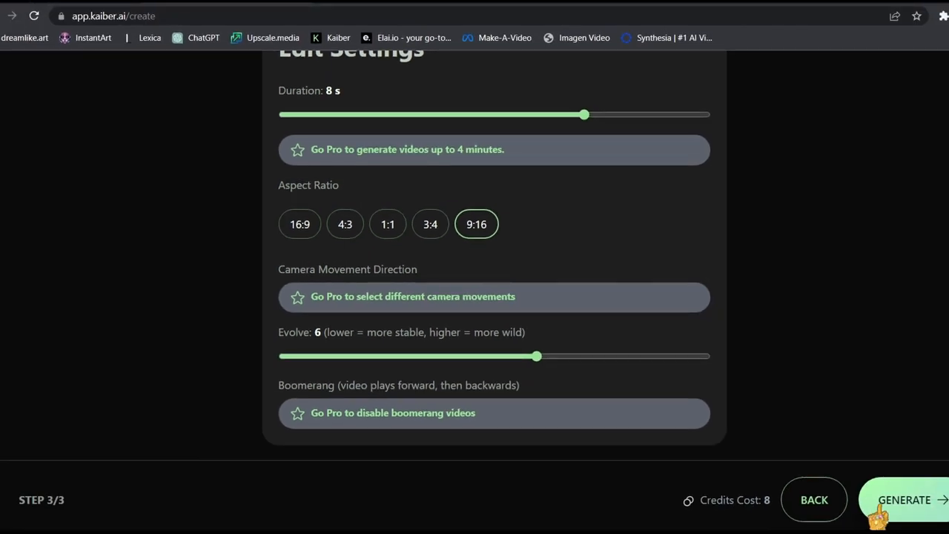
{"action": "left_click", "coordinate": [904, 499]}
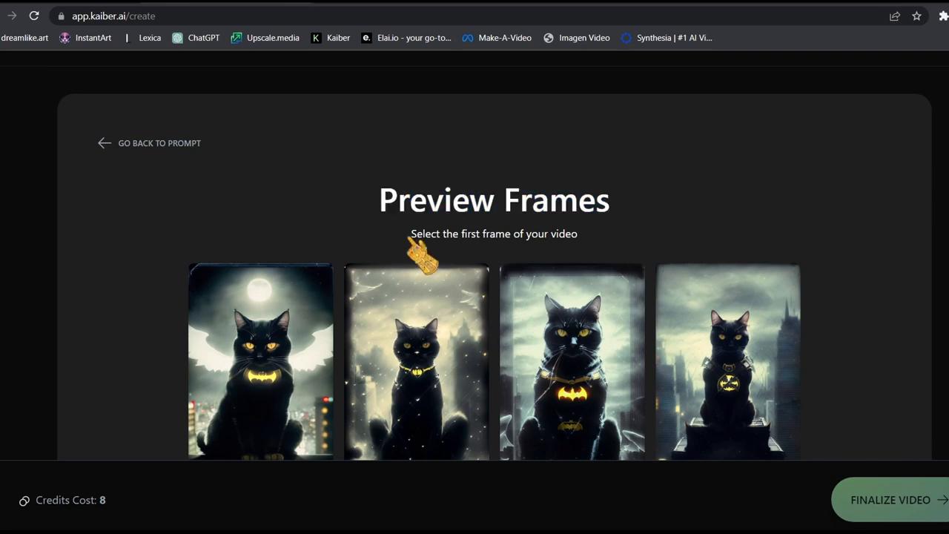
{"action": "mouse_move", "coordinate": [455, 232]}
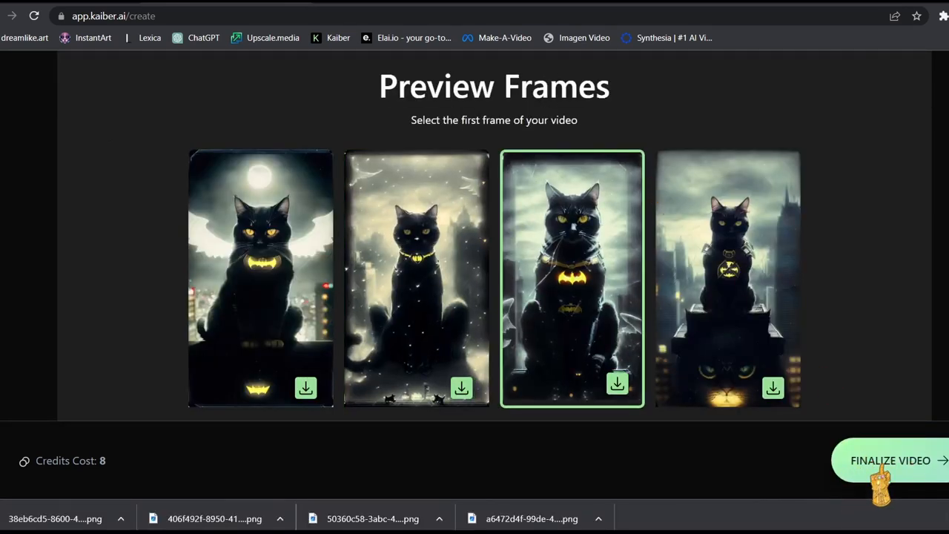
Use the third black-cat preview as the opening frame and finalize the video, reaching Kaiber's pricing plans
{"action": "left_click", "coordinate": [890, 461]}
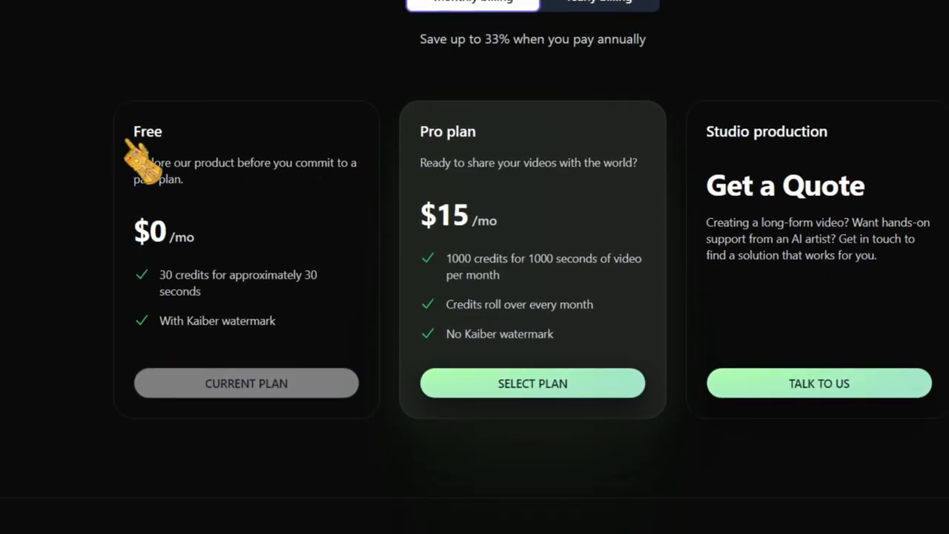
{"action": "left_click_drag", "start_coordinate": [160, 275], "coordinate": [230, 275]}
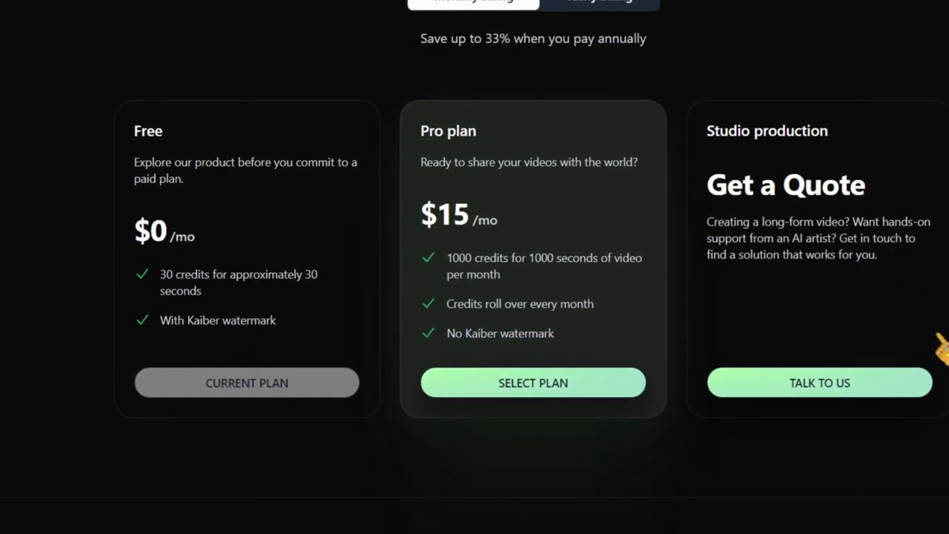
{"action": "scroll", "scroll_direction": "down", "scroll_amount": 3}
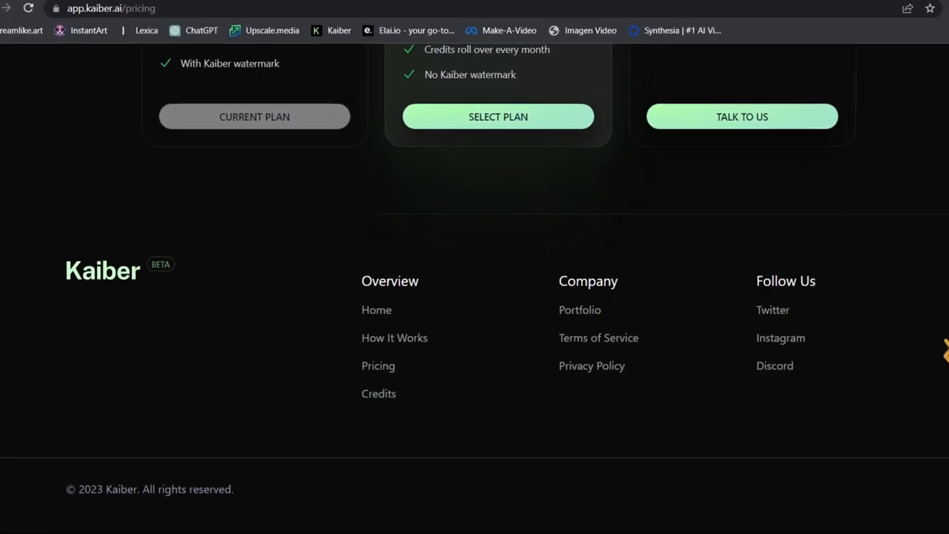